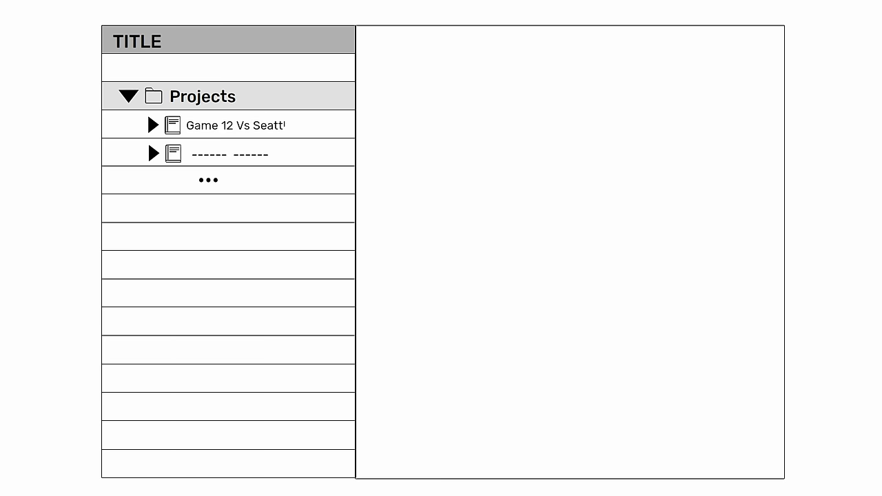
Add an Areas folder holding Player-1 and Player-2 notebooks, then start a third folder row
{"action": "left_click", "coordinate": [239, 124]}
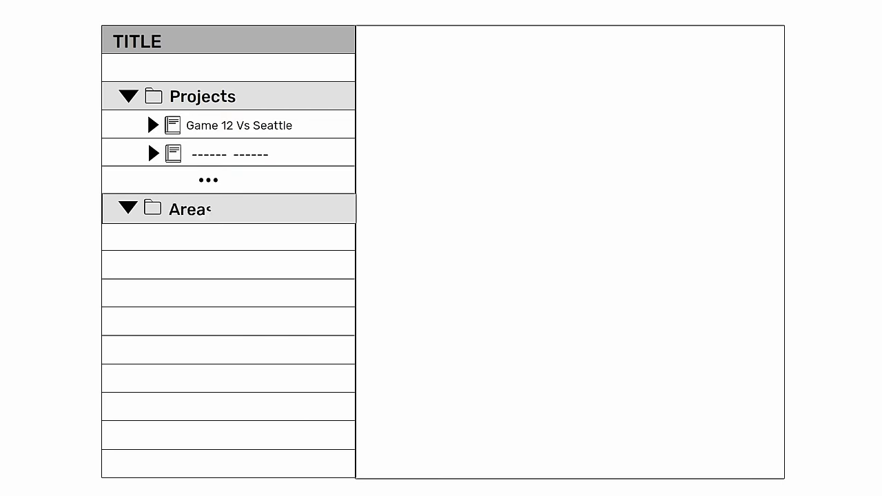
{"action": "left_click", "coordinate": [128, 208]}
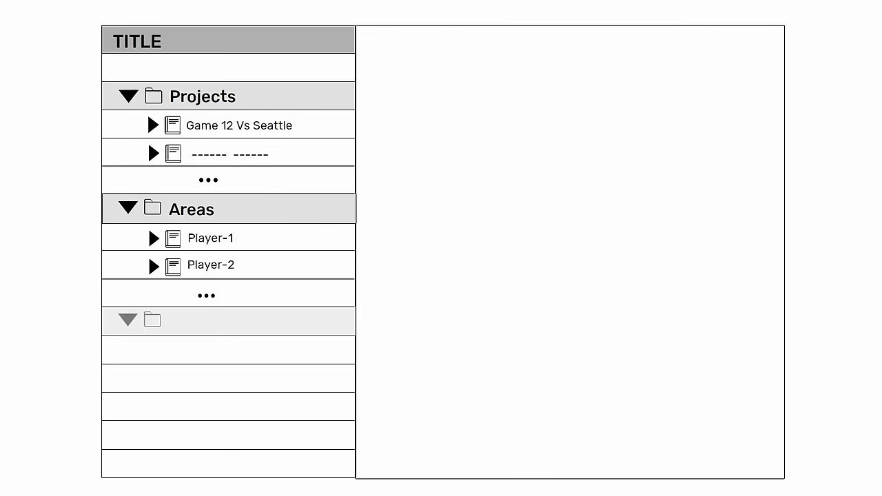
Enter 'Resources' while clearing the mockup to a lone Projects folder with blank rows
{"action": "type", "text": "Resources"}
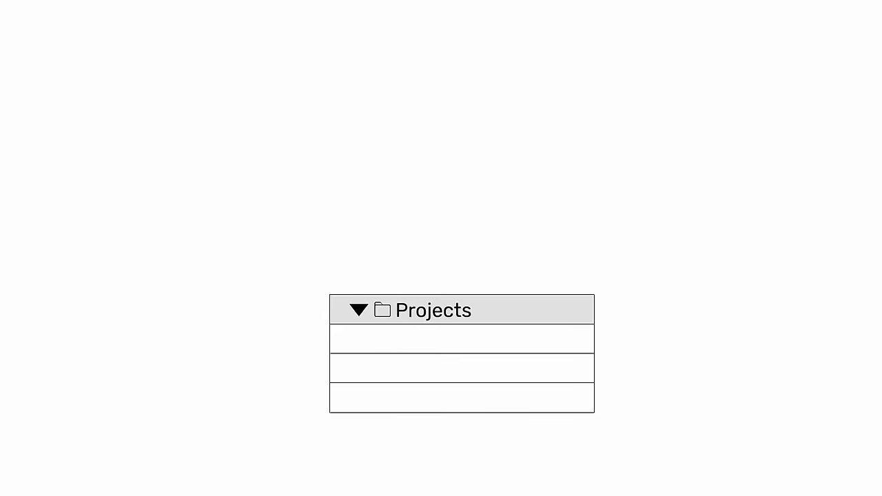
{"action": "left_click", "coordinate": [357, 309]}
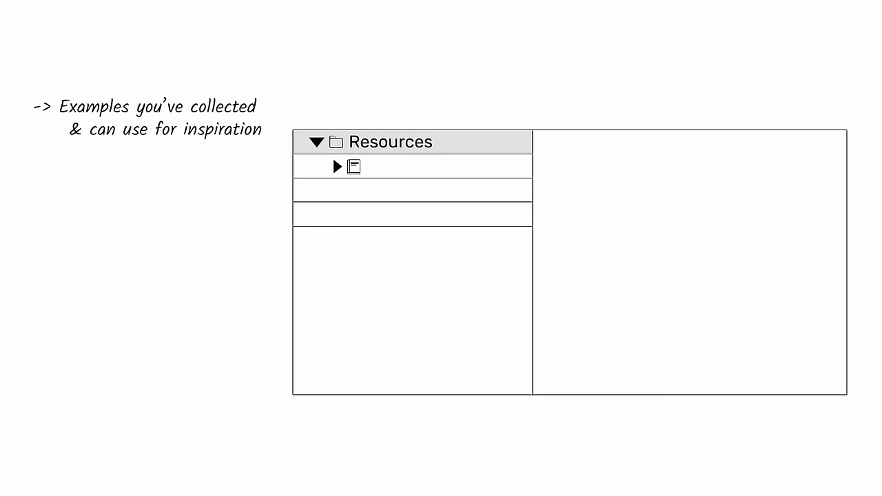
Label the Resources notebook row 'YouTube video thumbnails'
{"action": "type", "text": "YouTube video thumbnails"}
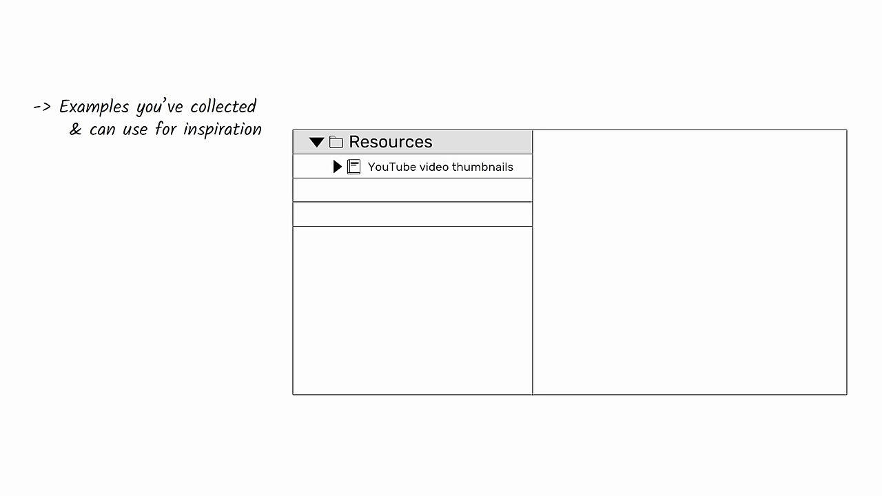